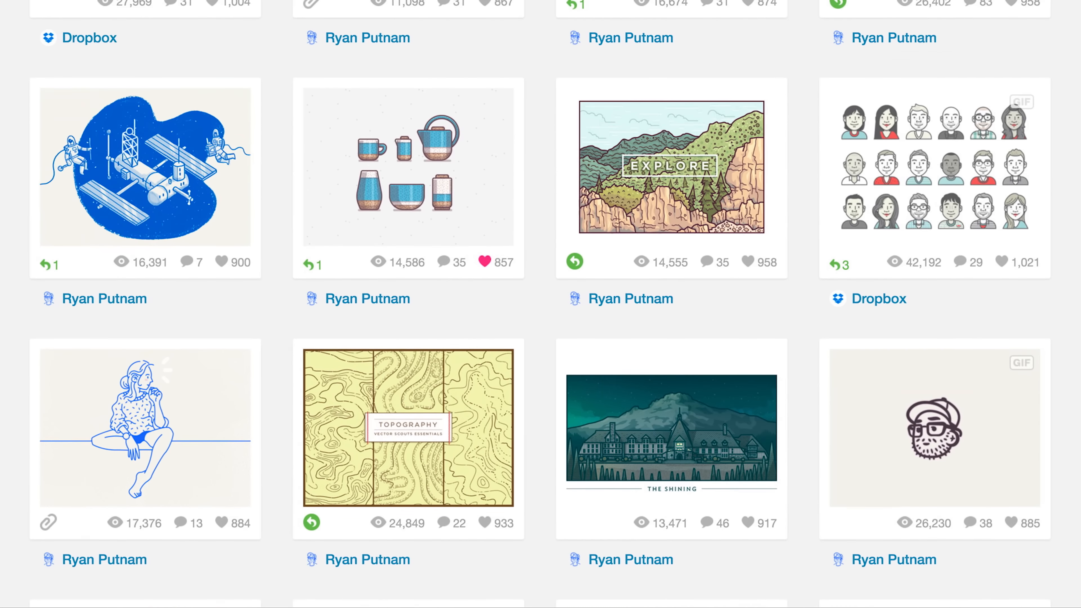
# Step: Hide the Icons Primary layer so only the blue secondary icon pieces remain
pyautogui.scroll(-3)
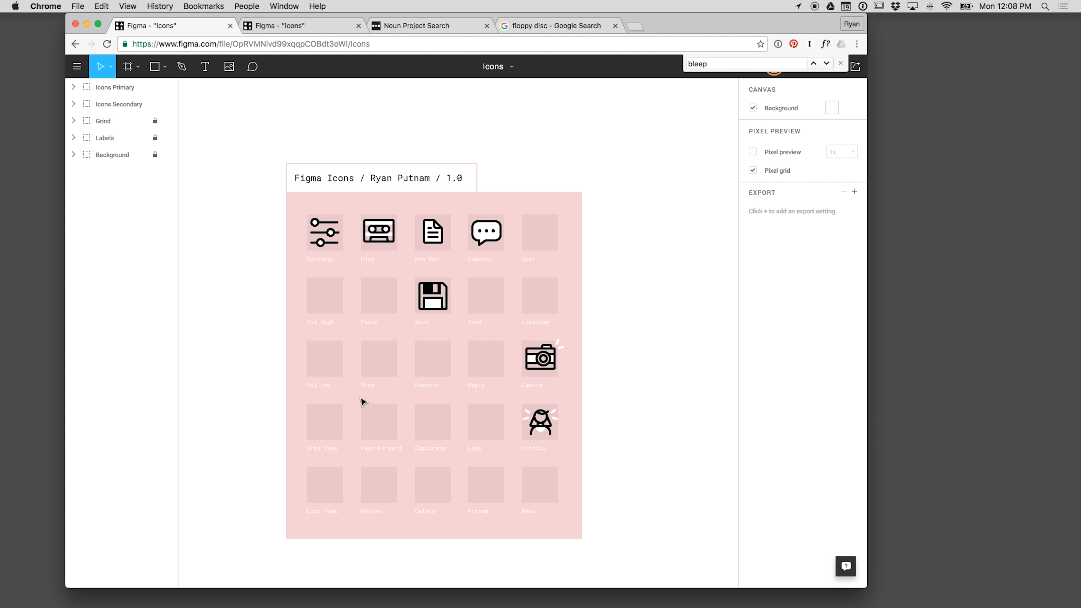
pyautogui.moveTo(580, 186)
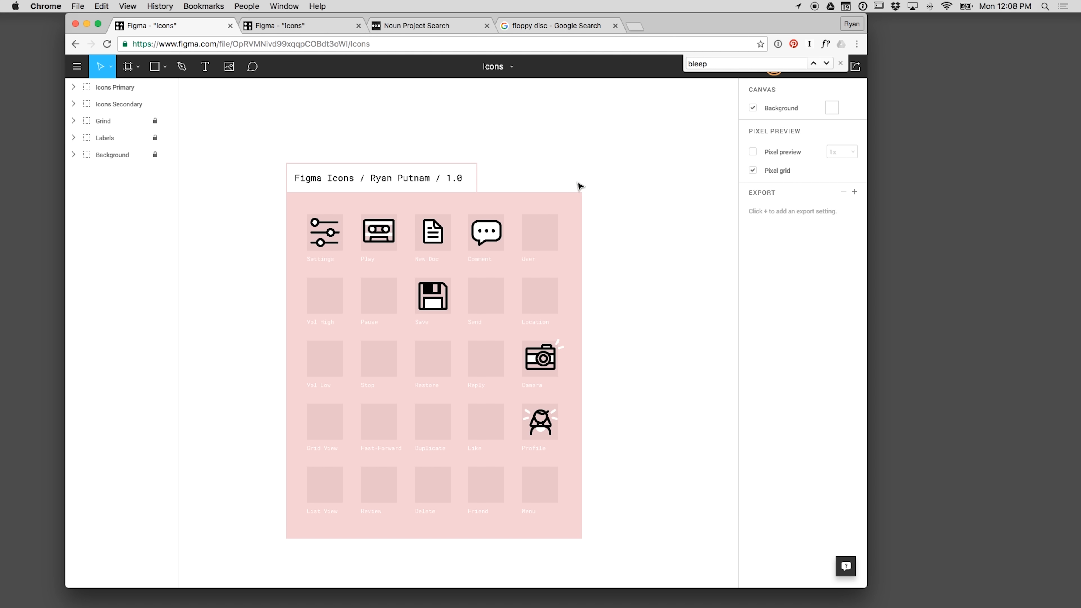
pyautogui.moveTo(221, 150)
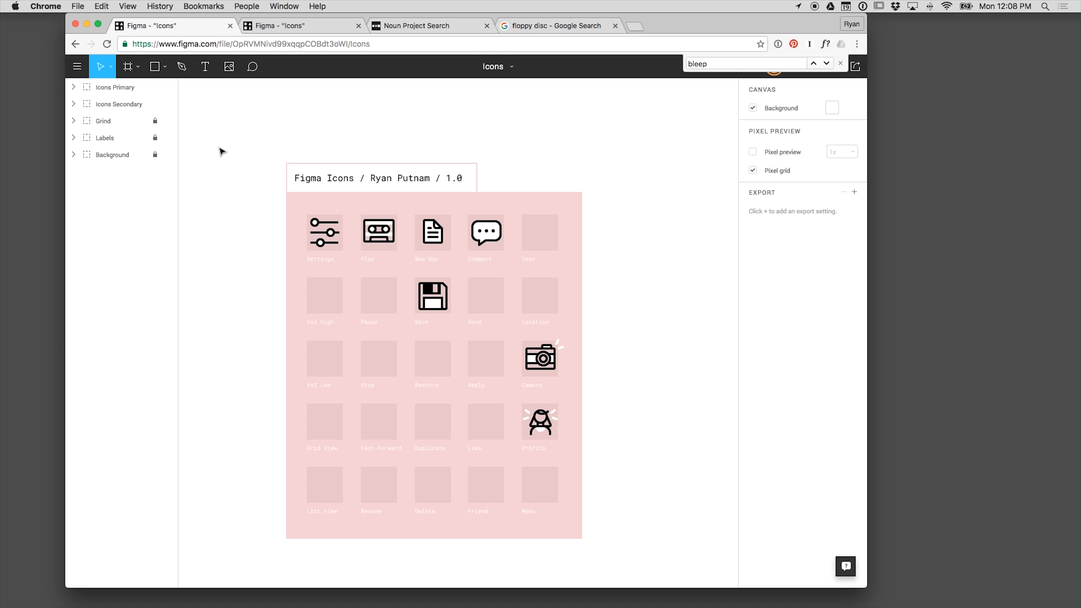
pyautogui.moveTo(709, 129)
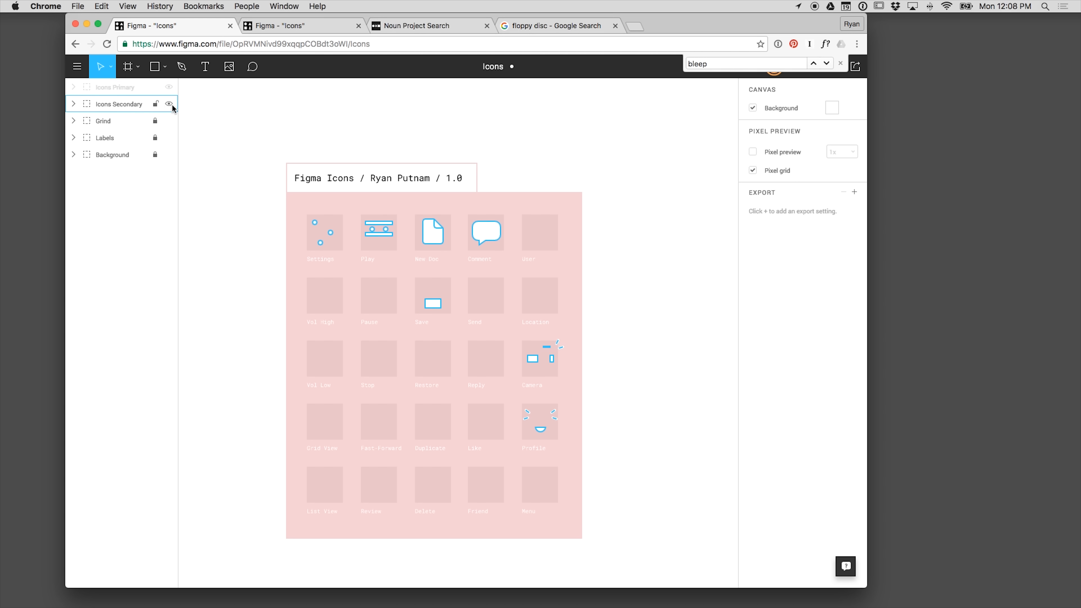
# Step: Hide the Icons Secondary and Labels layers and show the Grid layer of placeholder squares
pyautogui.click(168, 104)
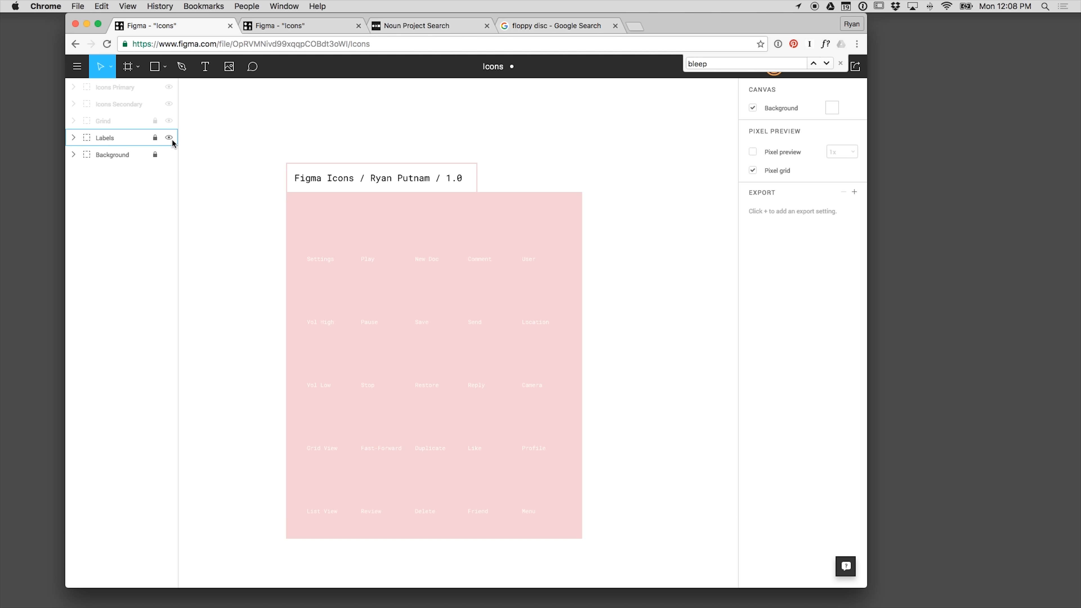
pyautogui.click(169, 137)
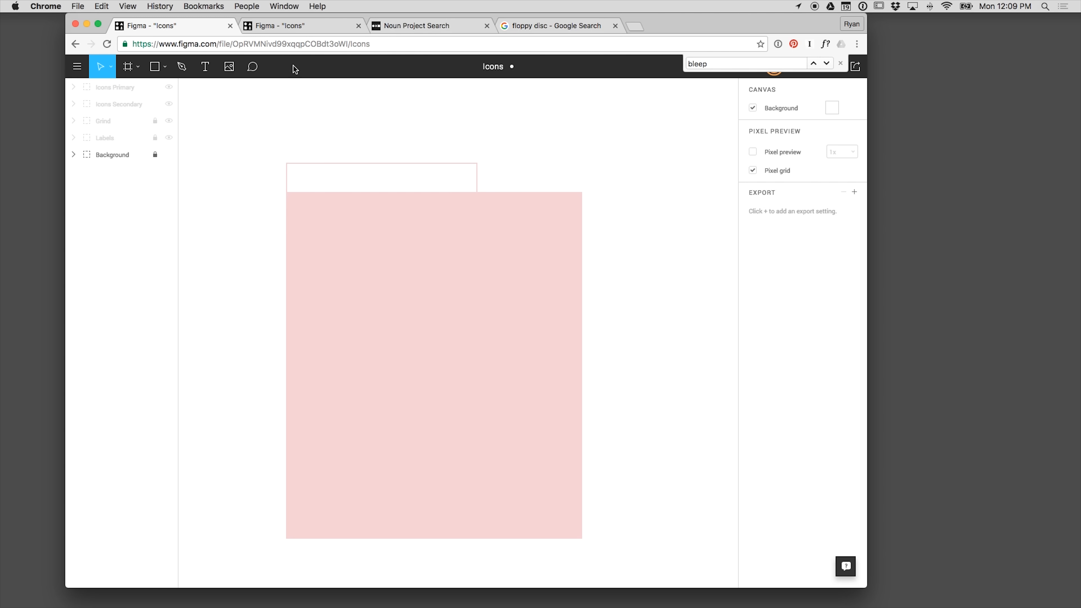
pyautogui.click(169, 121)
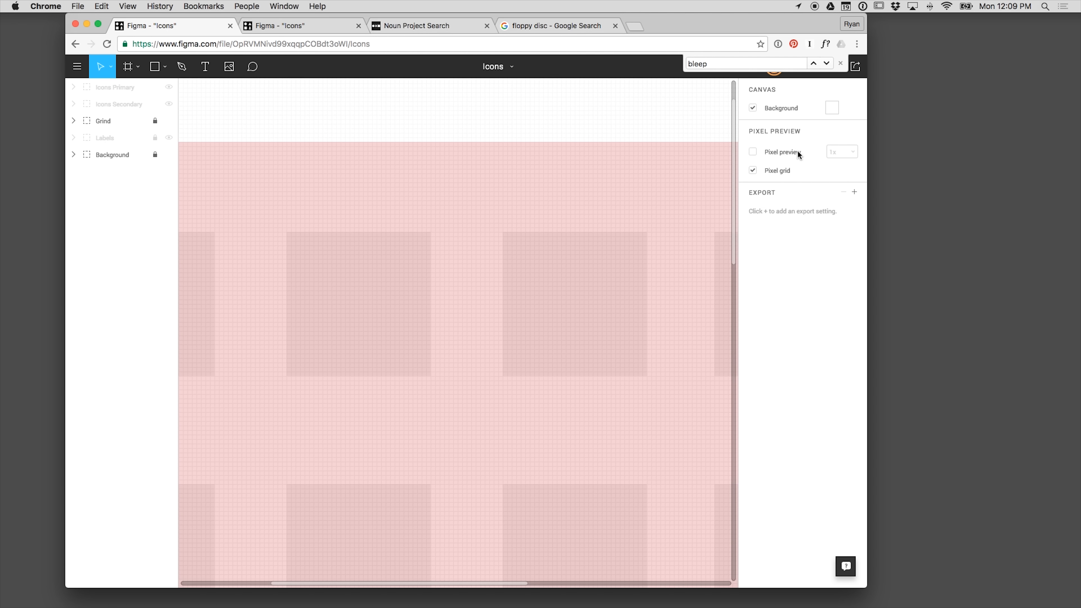
pyautogui.moveTo(425, 248)
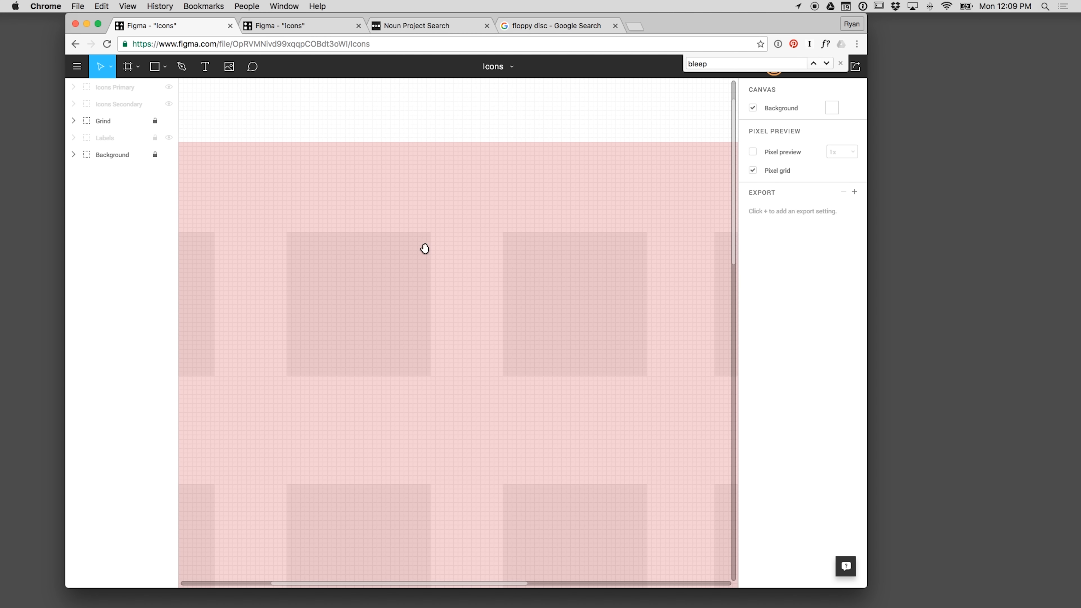